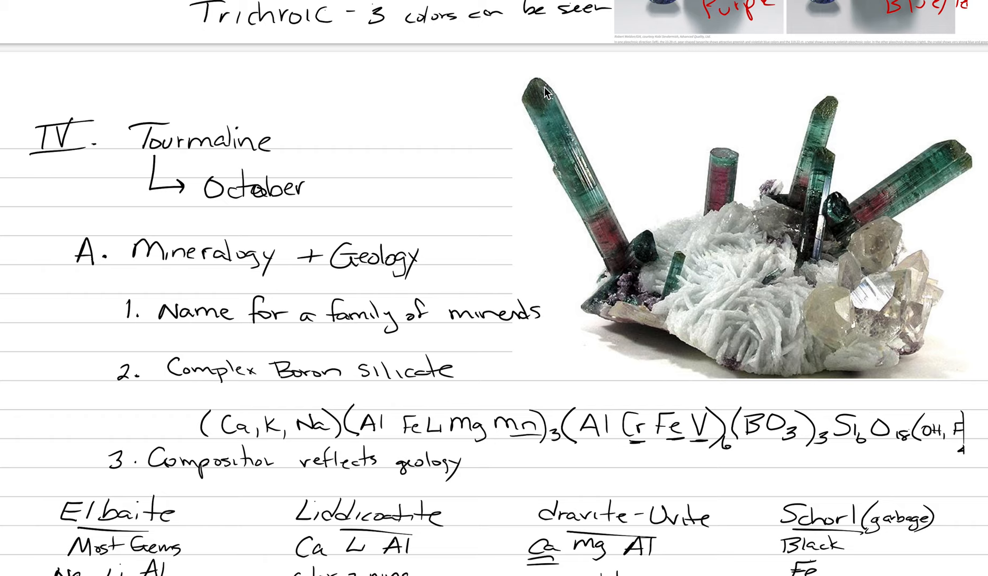
{"action": "mouse_move", "coordinate": [720, 161]}
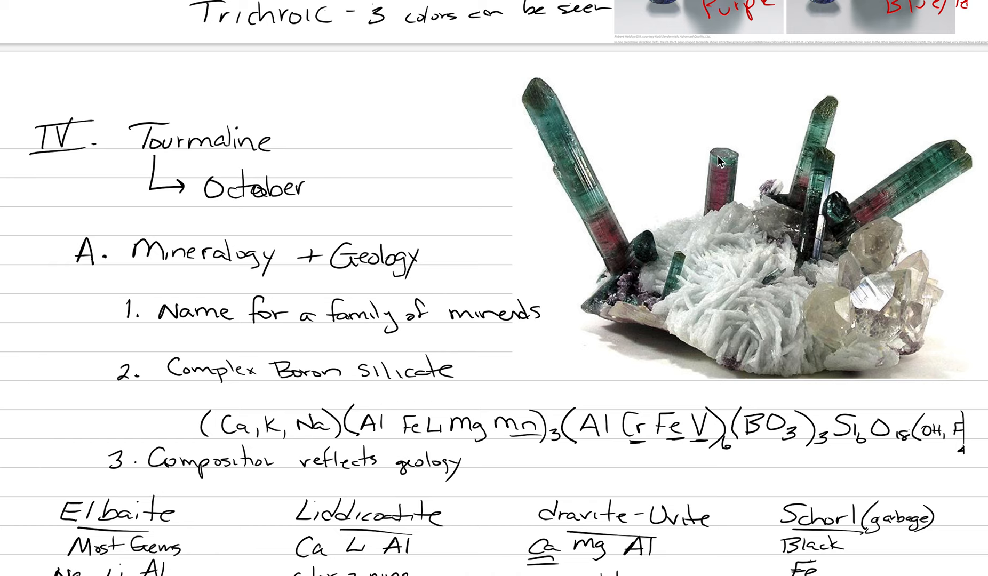
{"action": "scroll", "scroll_direction": "down", "scroll_amount": 3}
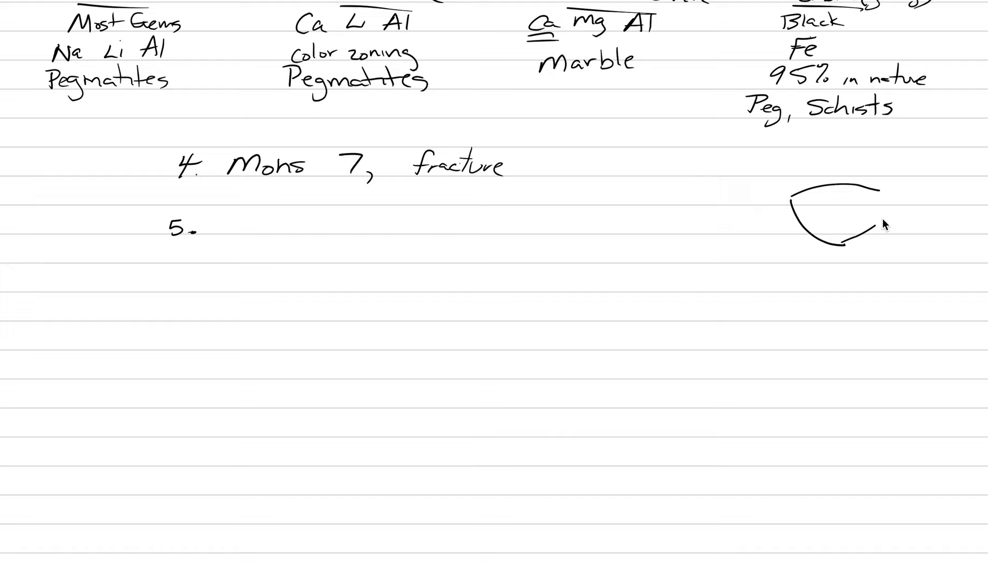
{"action": "scroll", "scroll_direction": "down", "scroll_amount": 3}
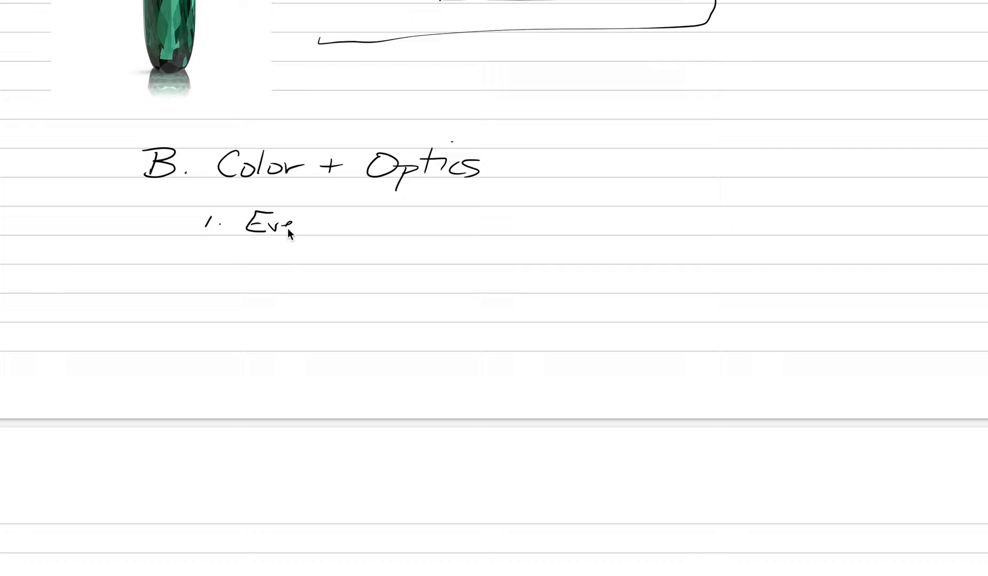
{"action": "type", "text": "Every color of"}
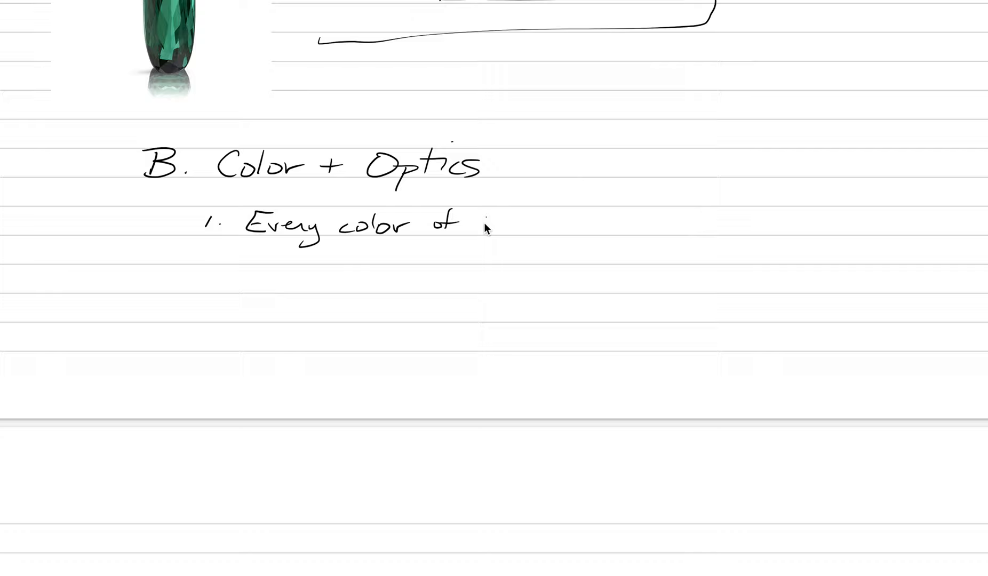